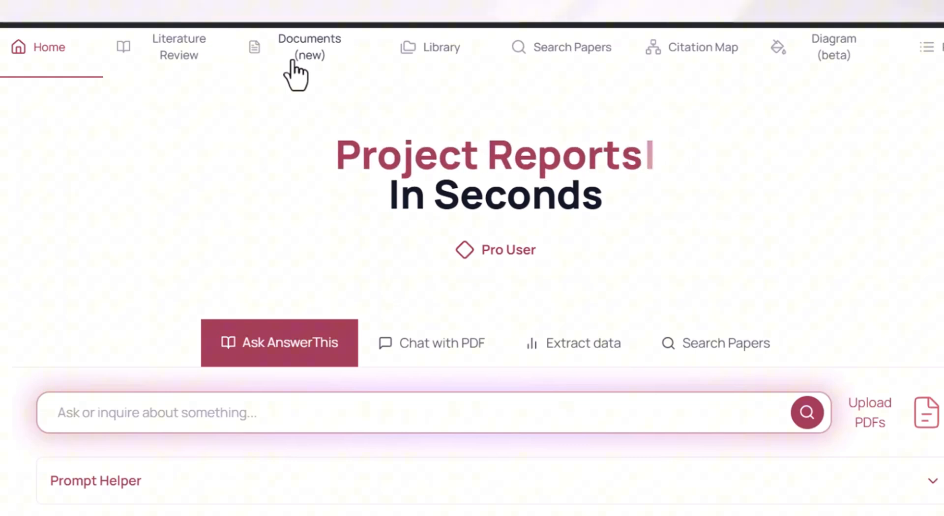
pyautogui.moveTo(458, 63)
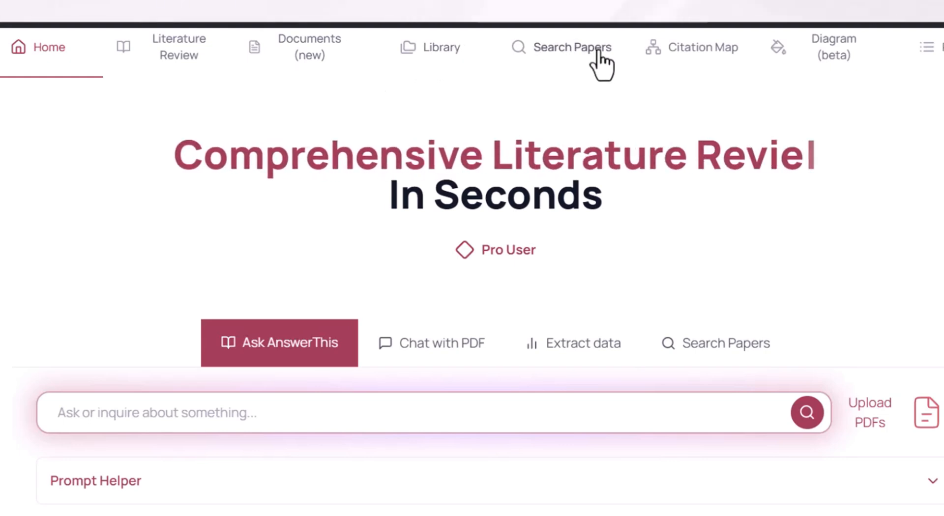
pyautogui.moveTo(714, 66)
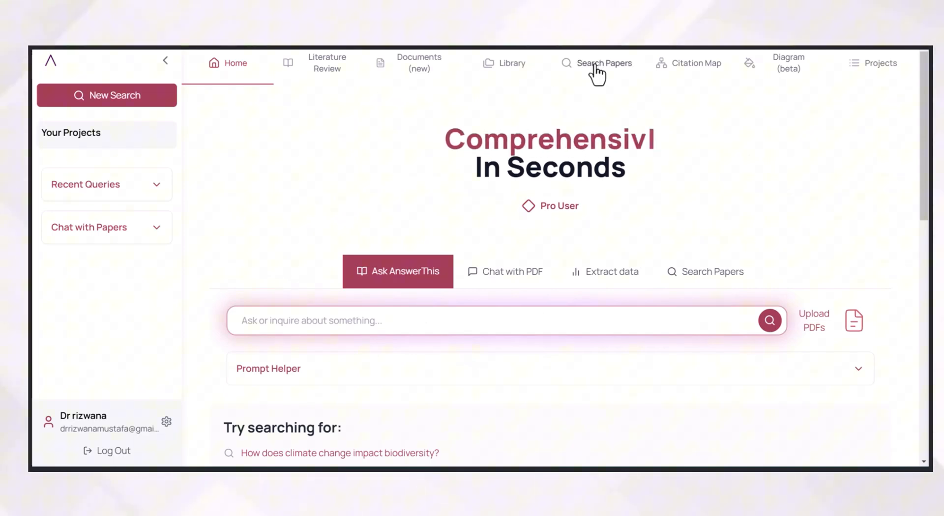
# Step: Enter the query 'Application of Imidazole based ionic liquids in medicine' on the Search Papers page
pyautogui.click(603, 63)
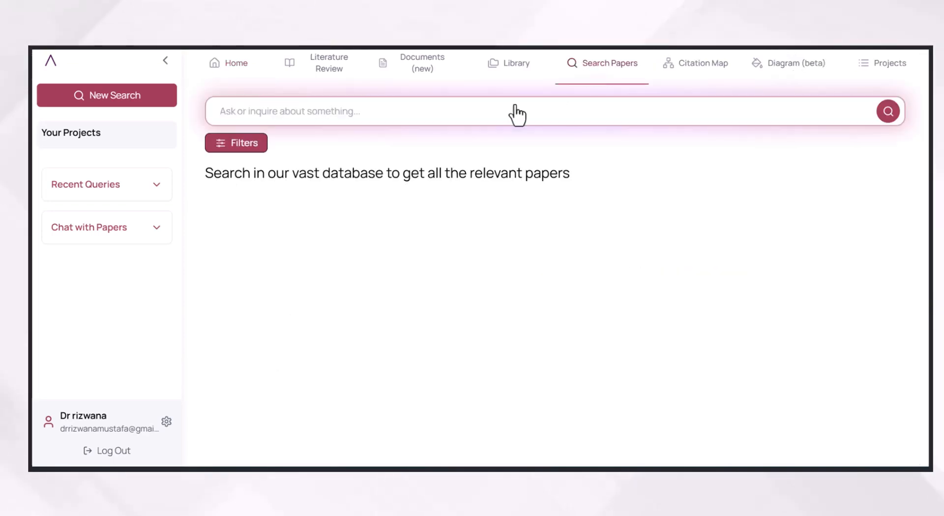
pyautogui.write('Application of Imidazole based ionic liquids in medicine')
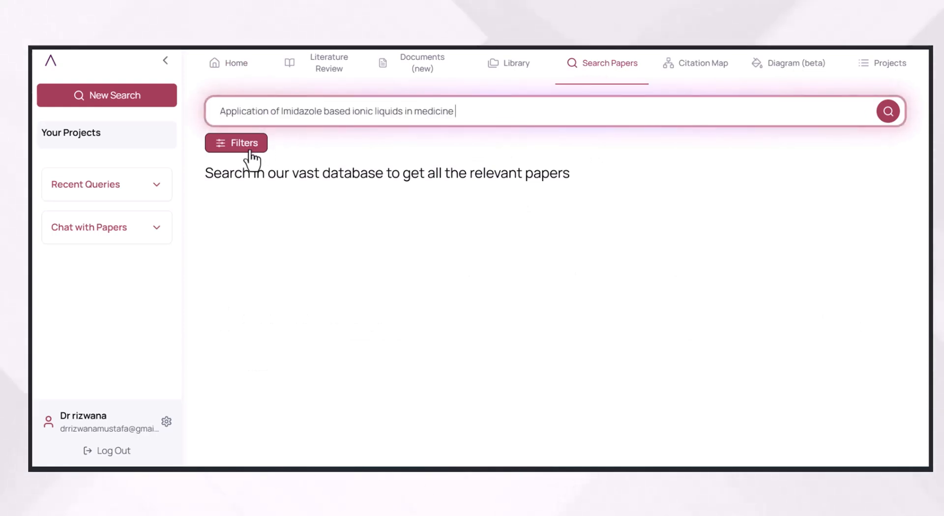
# Step: Choose research, web and patent databases in Filters and submit the search
pyautogui.click(236, 143)
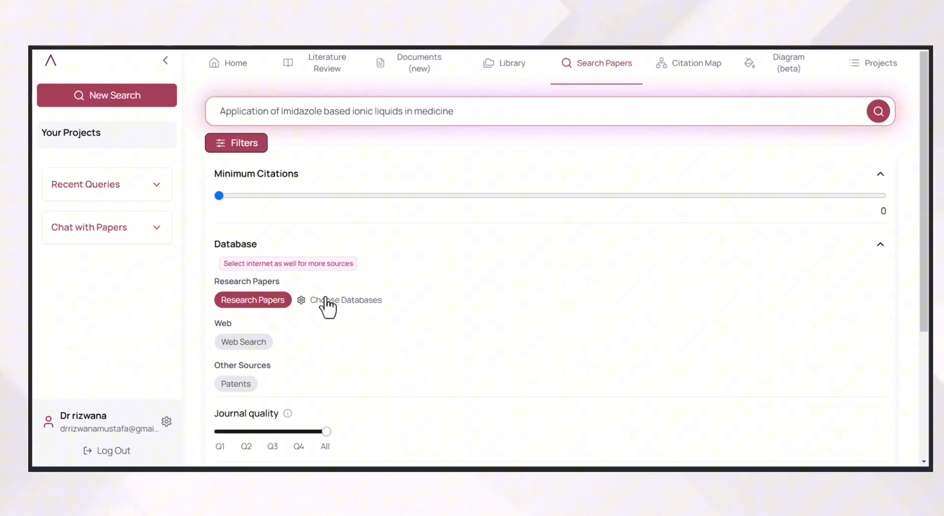
pyautogui.click(346, 300)
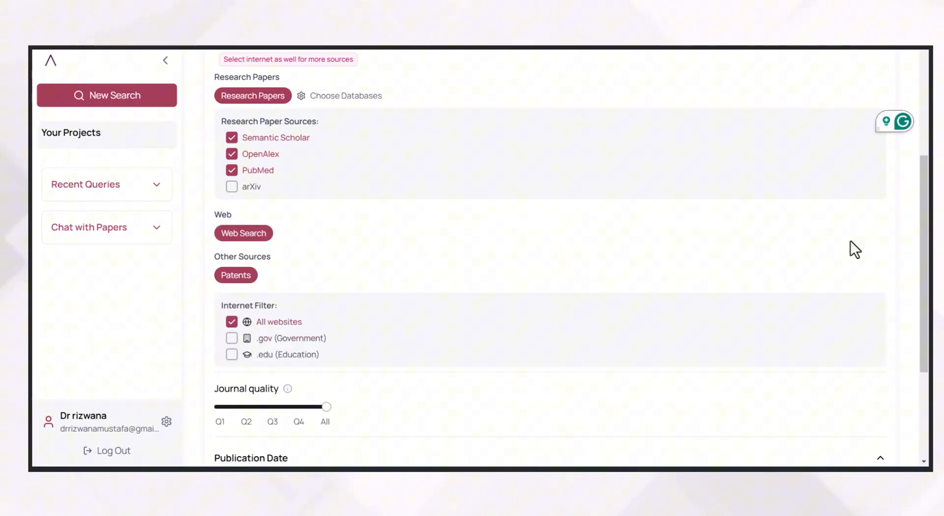
pyautogui.scroll(-3)
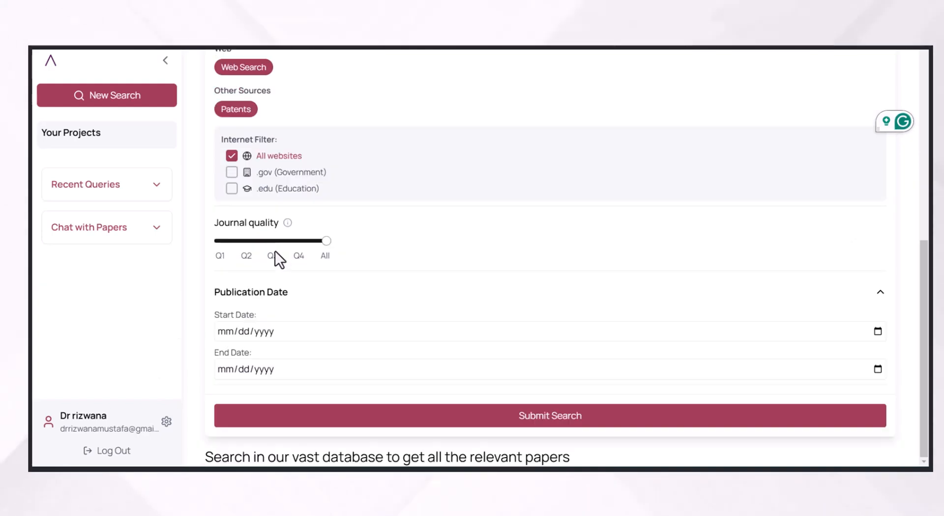
pyautogui.moveTo(270, 258)
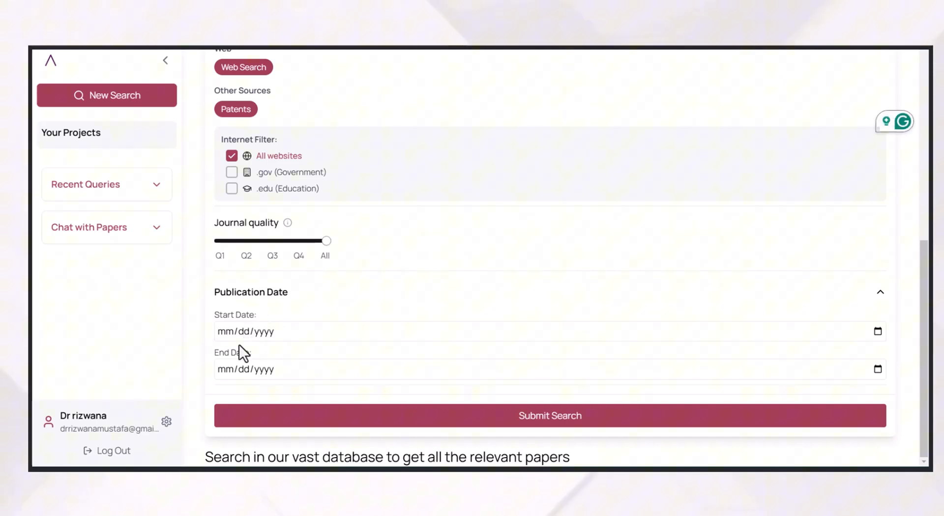
pyautogui.click(549, 416)
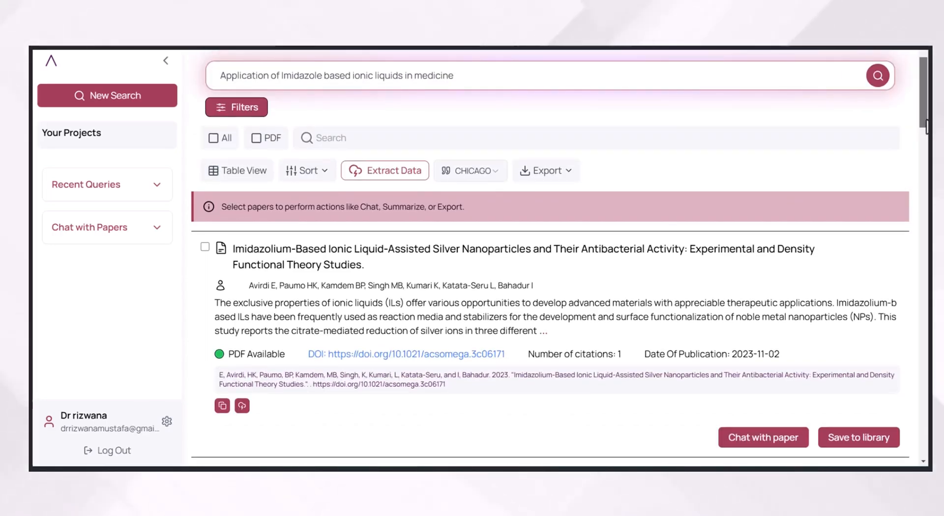
# Step: Save the imidazolium silver-nanoparticle antibacterial paper to the library and begin adding a results column
pyautogui.scroll(-3)
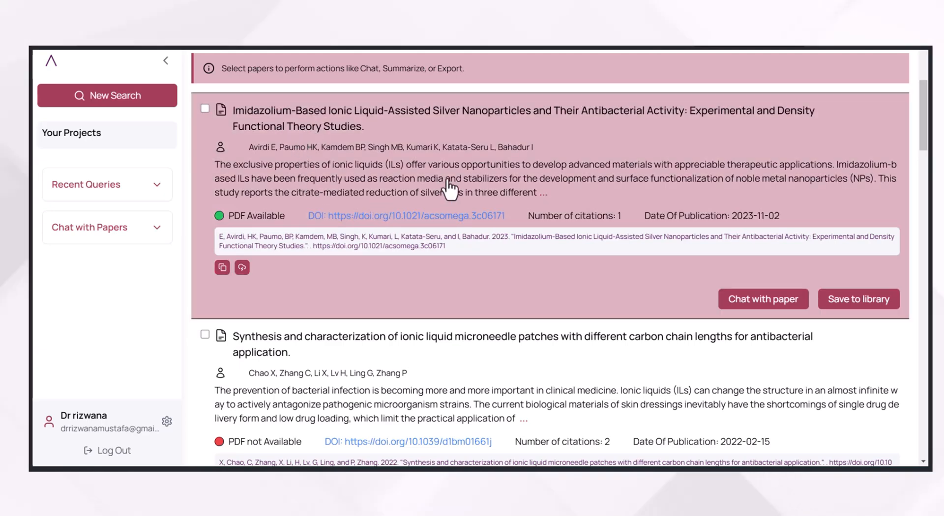
pyautogui.moveTo(473, 191)
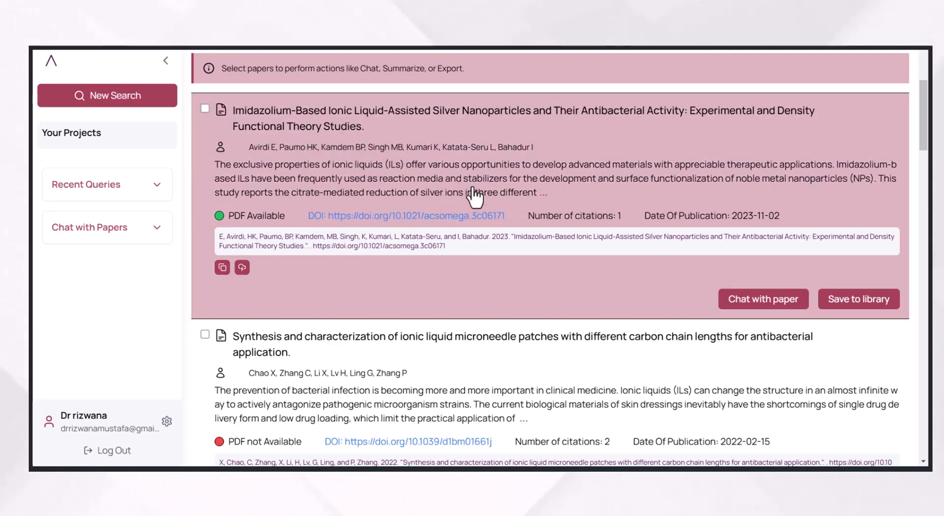
pyautogui.moveTo(581, 223)
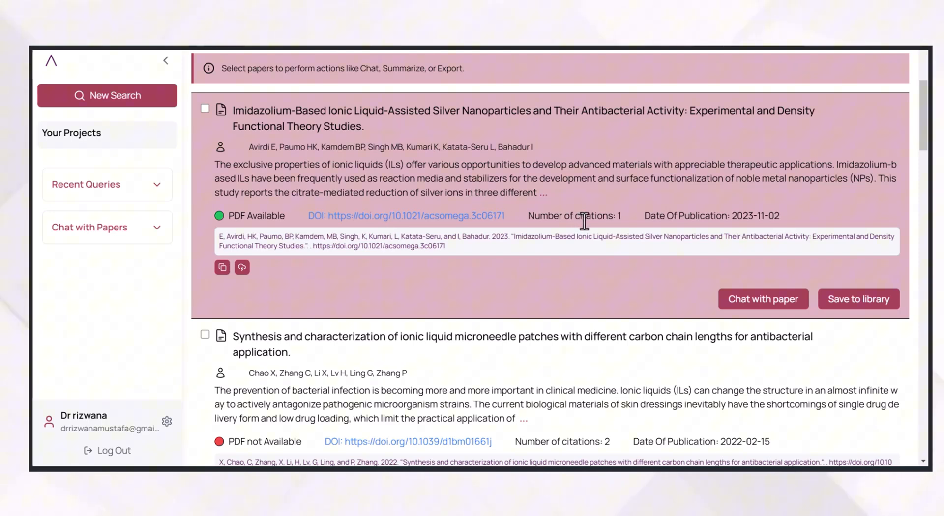
pyautogui.moveTo(390, 229)
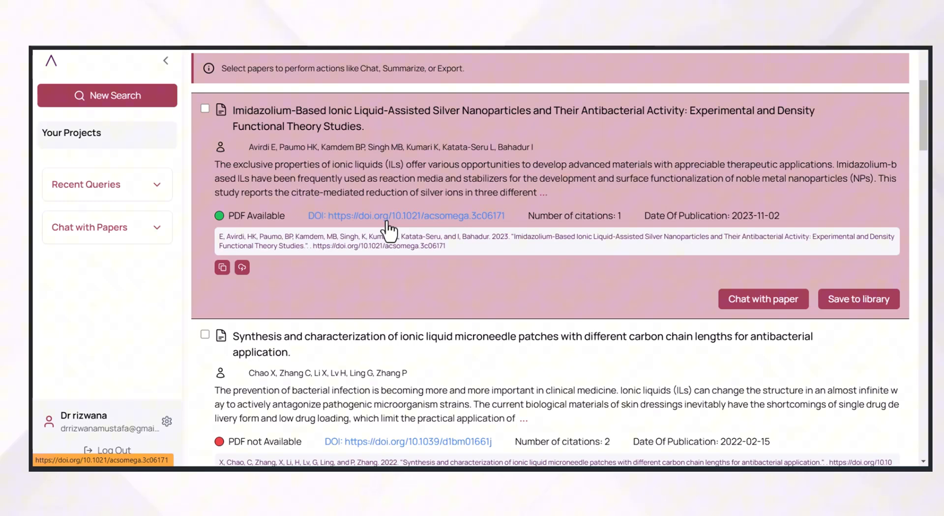
pyautogui.moveTo(763, 299)
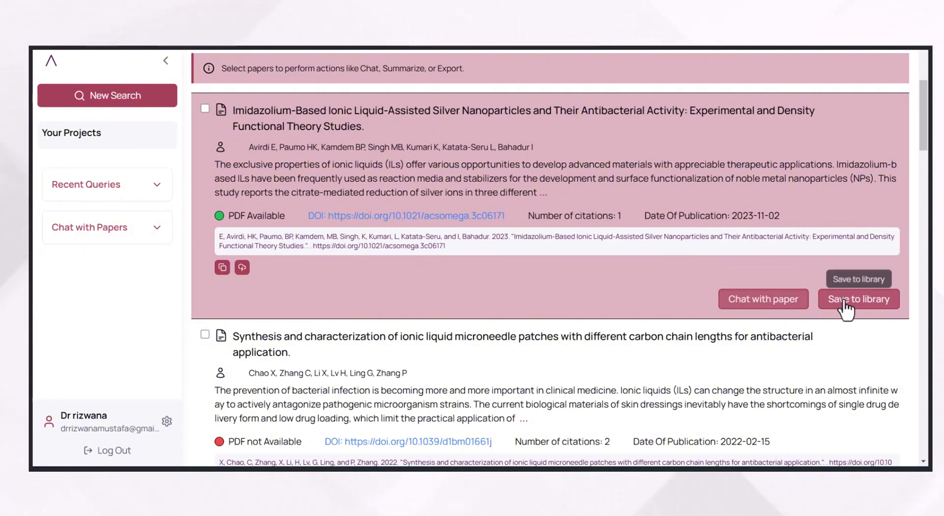
pyautogui.click(857, 299)
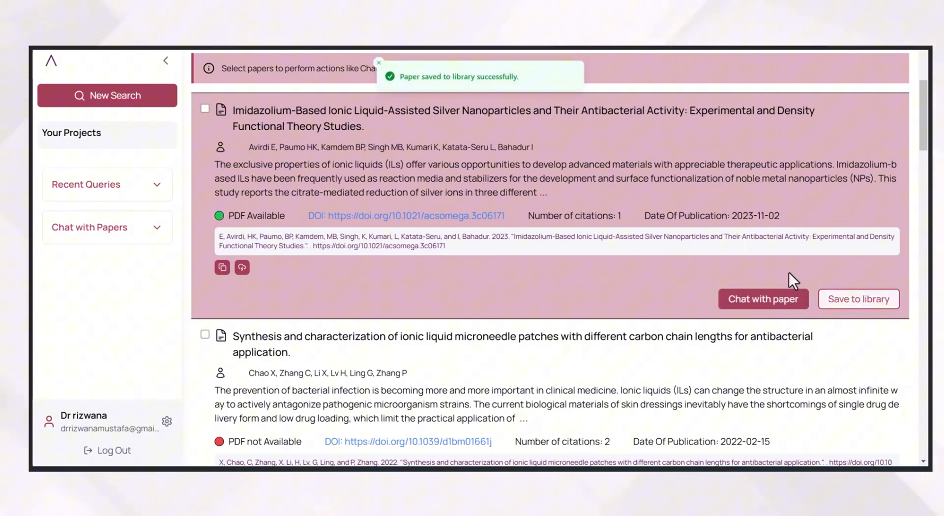
pyautogui.click(366, 83)
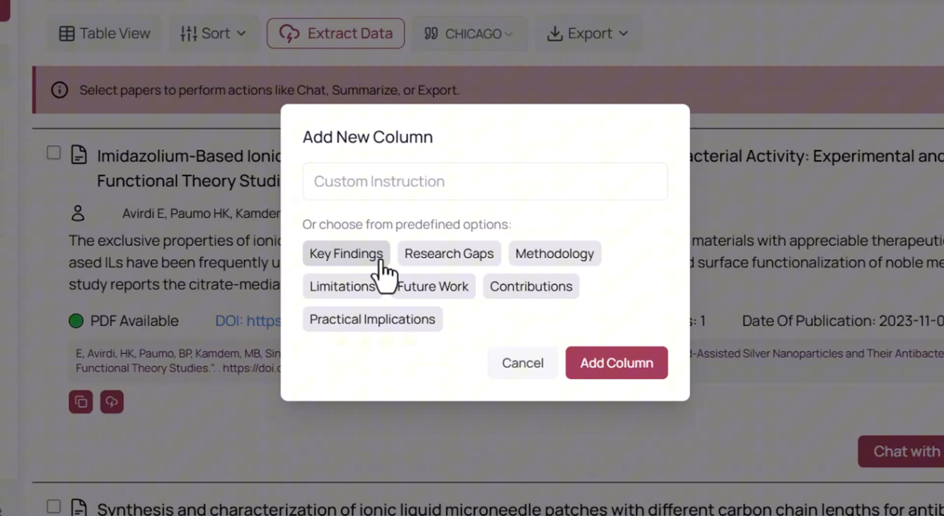
# Step: Add the Key Findings preset column and review the extracted findings for the paper
pyautogui.click(346, 254)
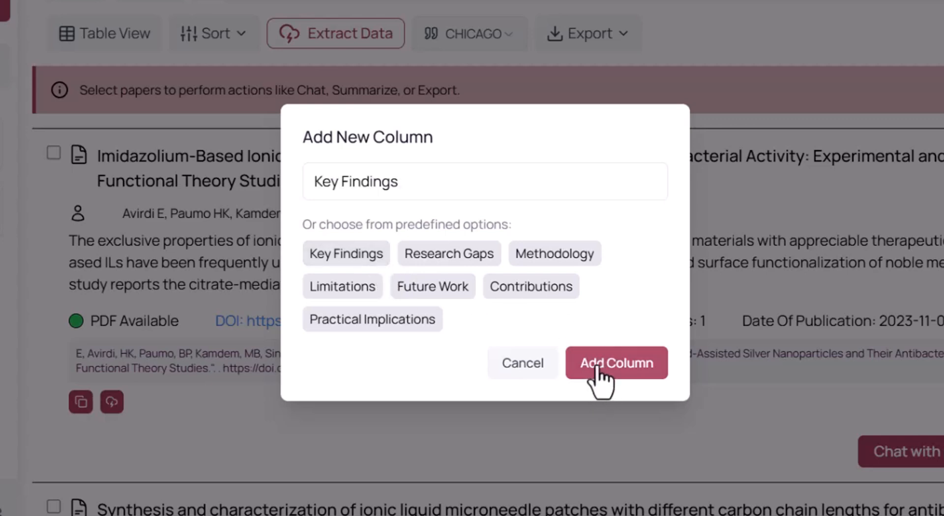
pyautogui.click(616, 363)
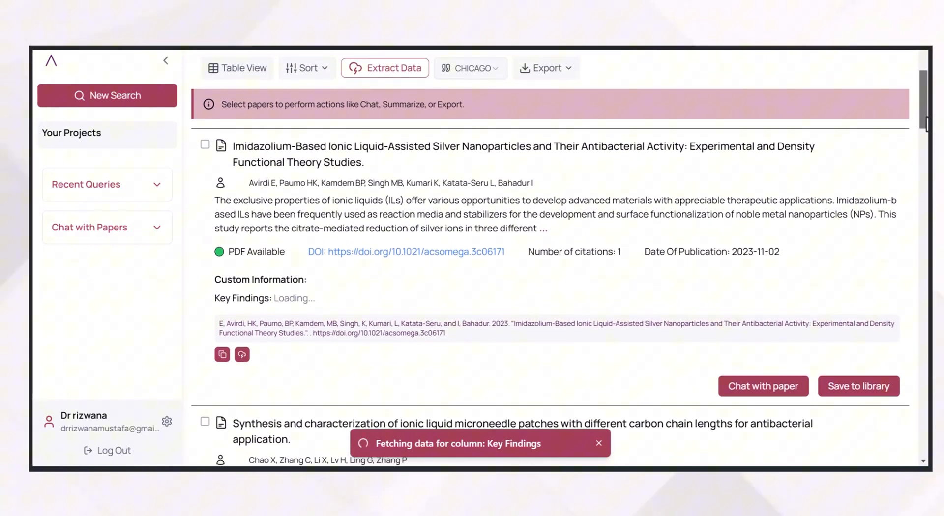
pyautogui.scroll(-3)
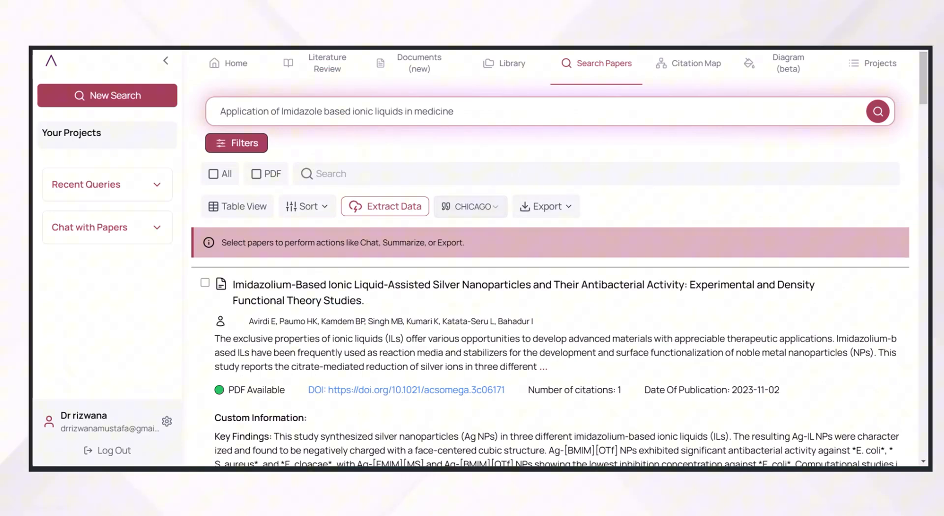
pyautogui.scroll(-3)
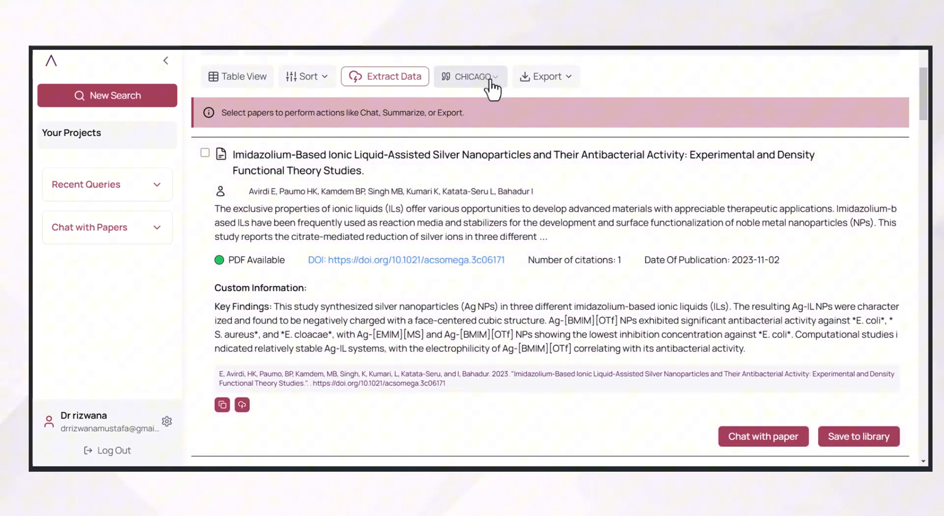
# Step: Check Sort and Export options, switch results to Table View and extract a Research Gaps column
pyautogui.click(307, 76)
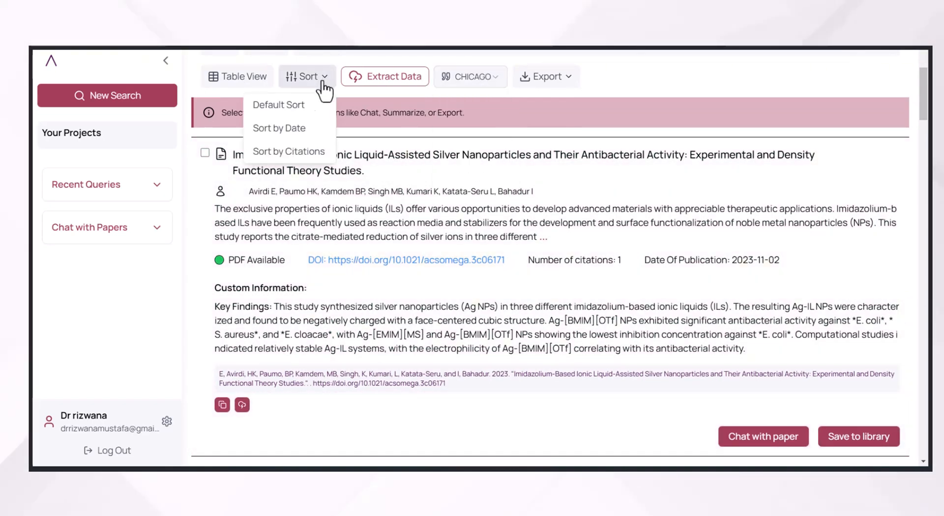
pyautogui.moveTo(358, 139)
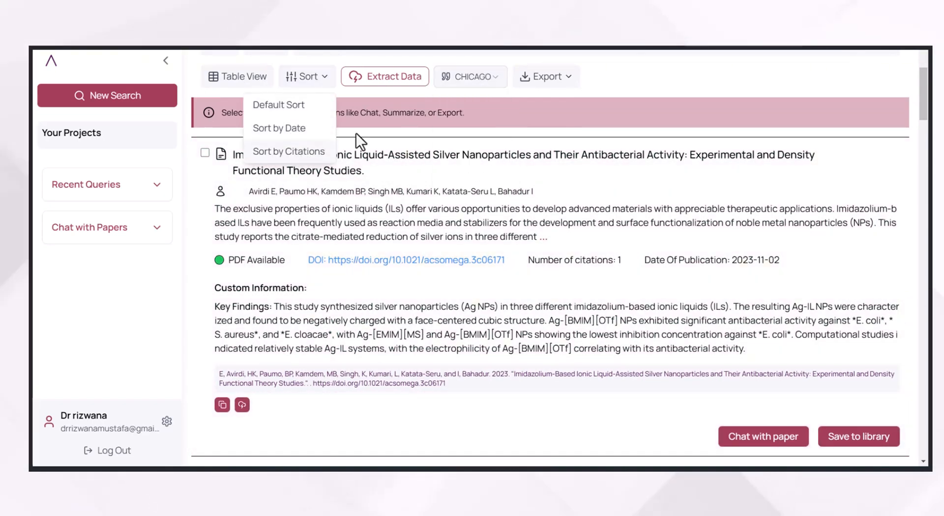
pyautogui.click(544, 75)
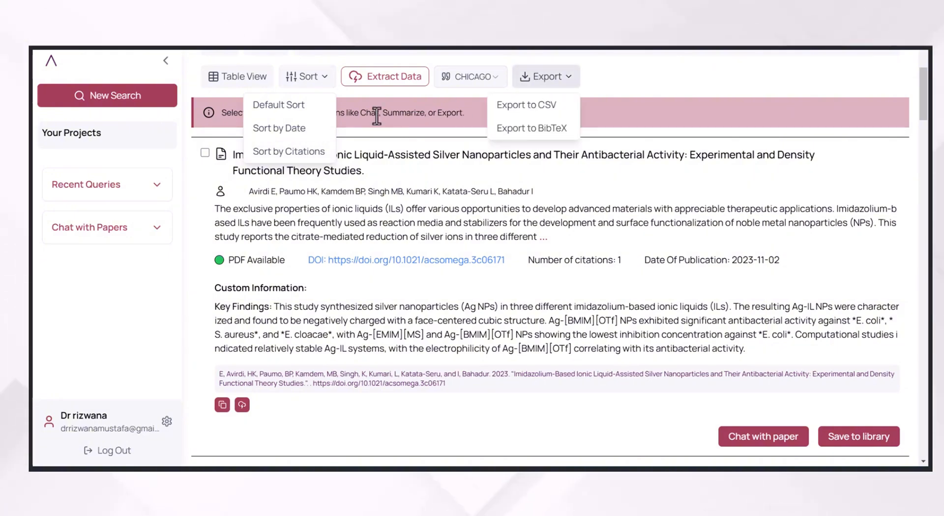
pyautogui.click(237, 77)
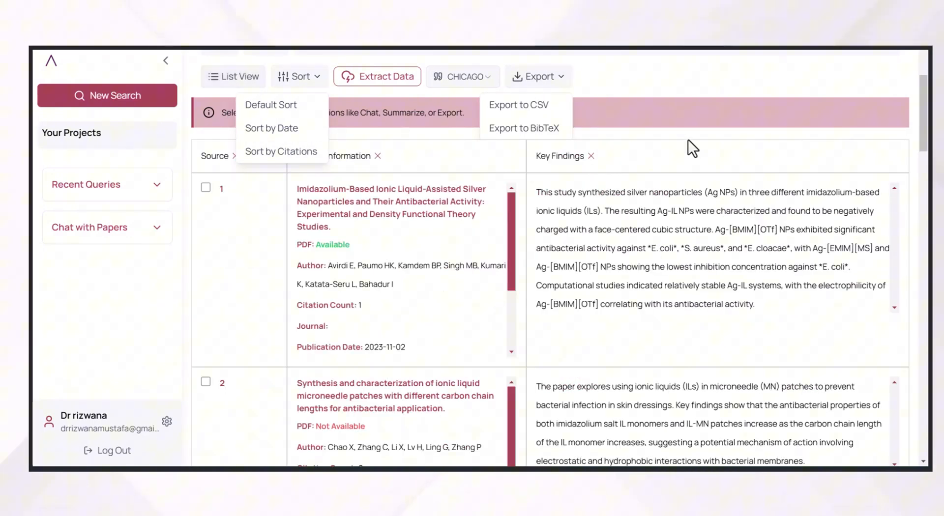
pyautogui.moveTo(369, 86)
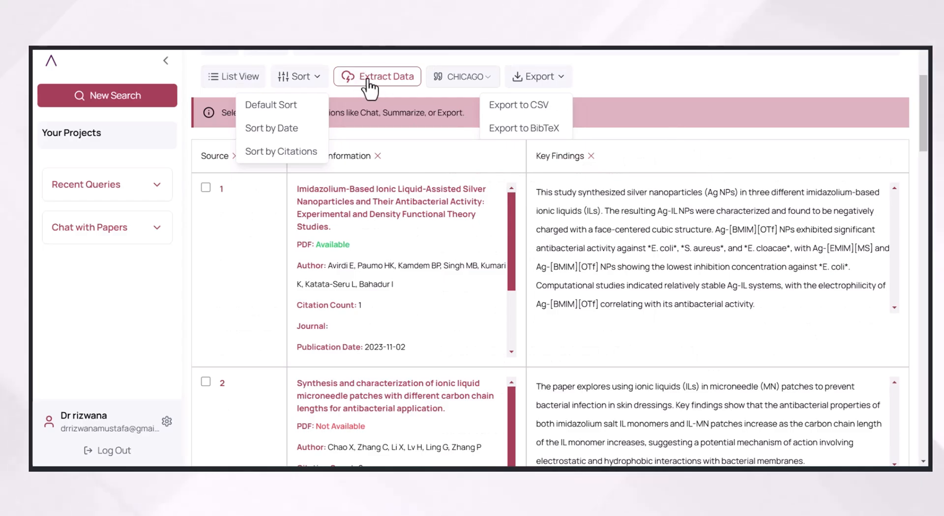
pyautogui.click(378, 77)
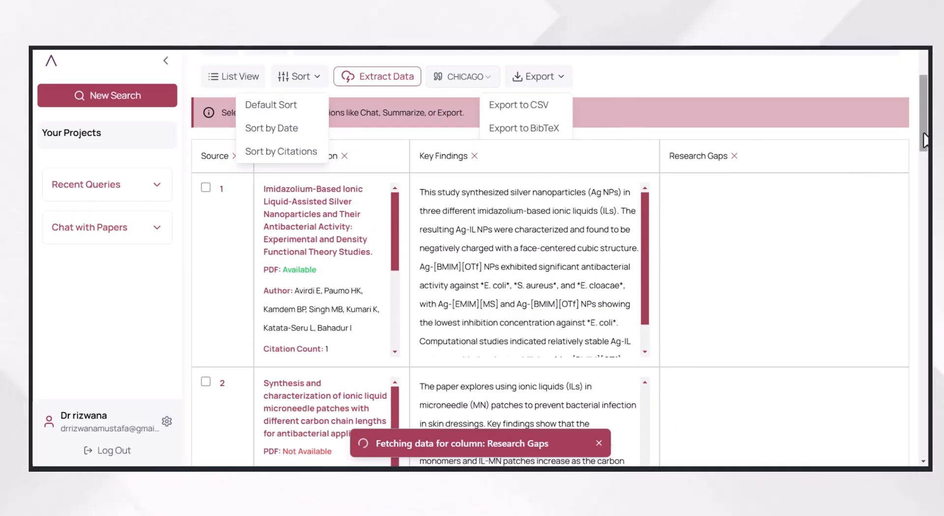
pyautogui.moveTo(386, 221)
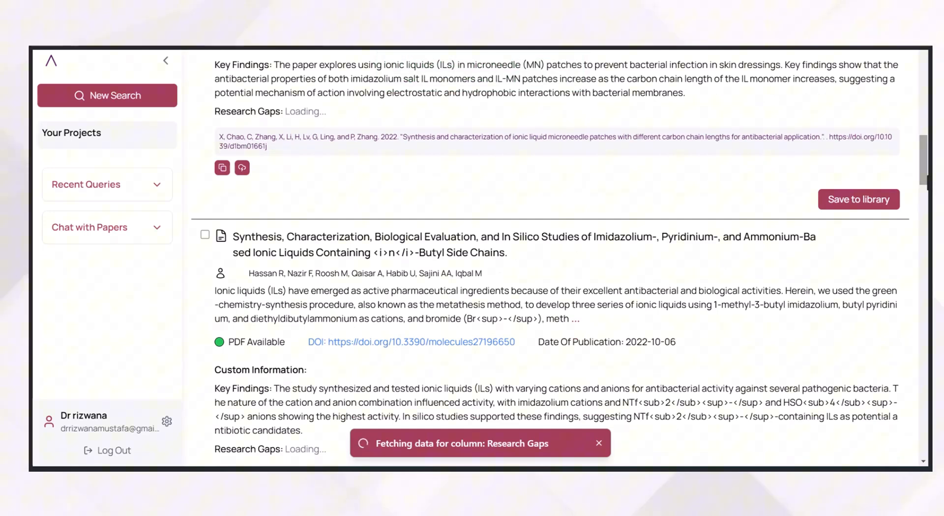
# Step: Save the ionic liquid microneedle patch paper to the library and go to the Citation Map
pyautogui.click(859, 199)
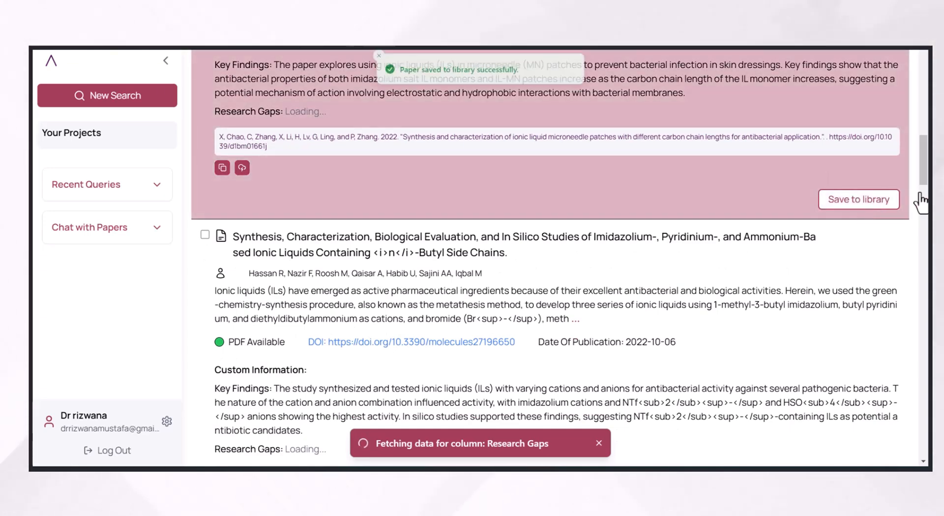
pyautogui.click(696, 63)
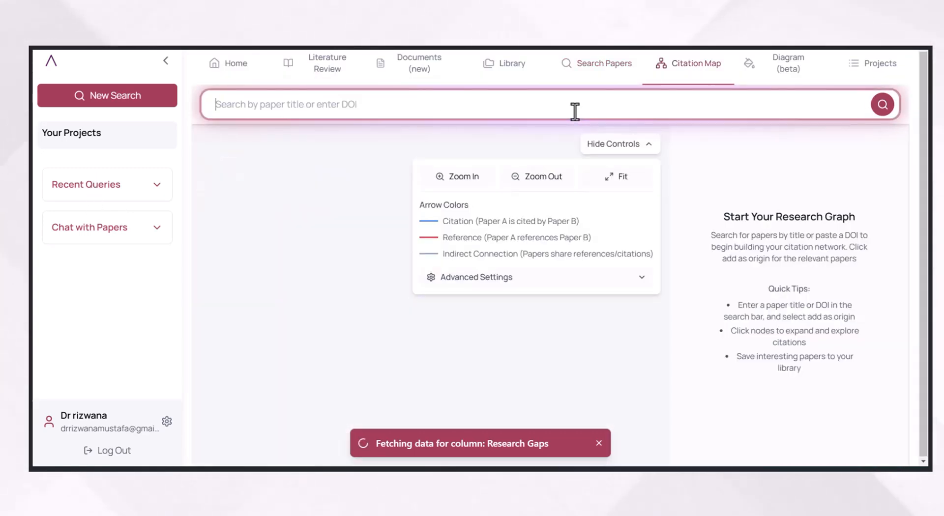
# Step: Search the citation map for the imidazole ionic liquids query and set the anti-virus bactericide paper as origin
pyautogui.write('Application of Imidazole based ionic liquids in medicine')
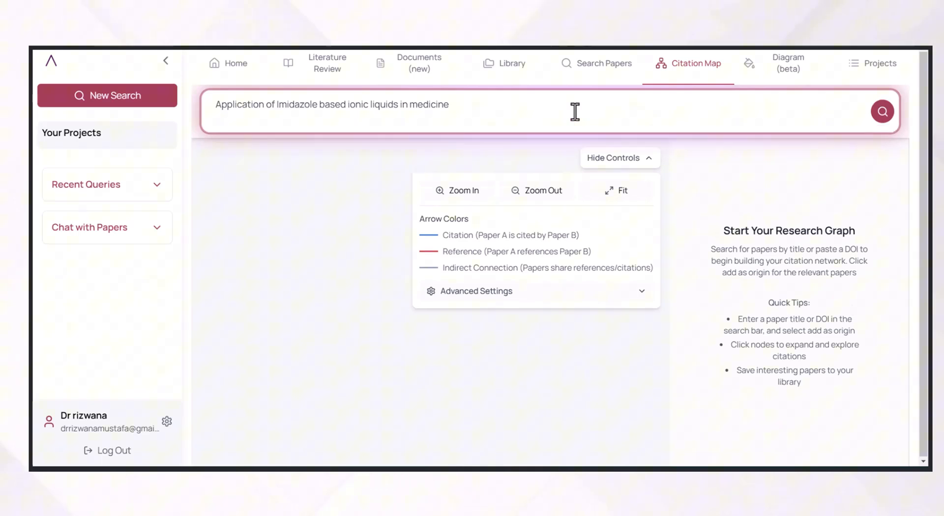
pyautogui.click(881, 112)
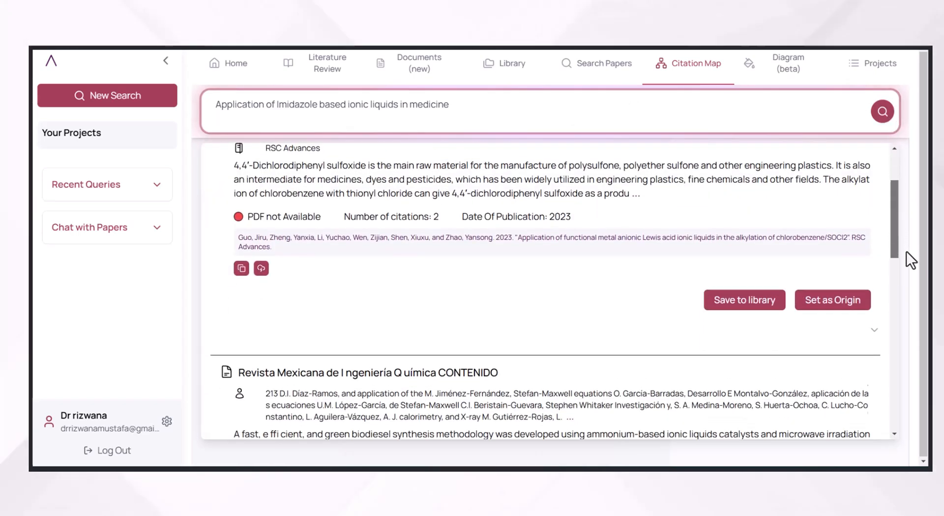
pyautogui.scroll(-3)
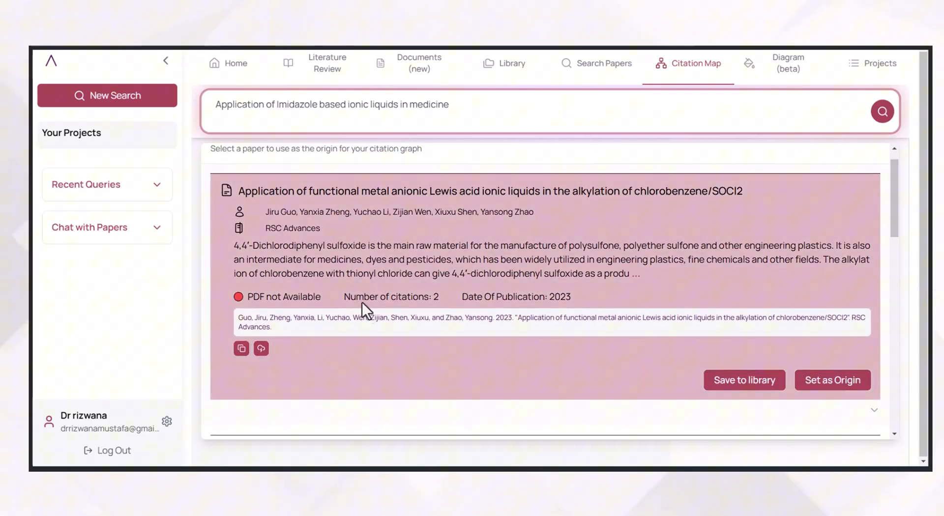
pyautogui.moveTo(467, 208)
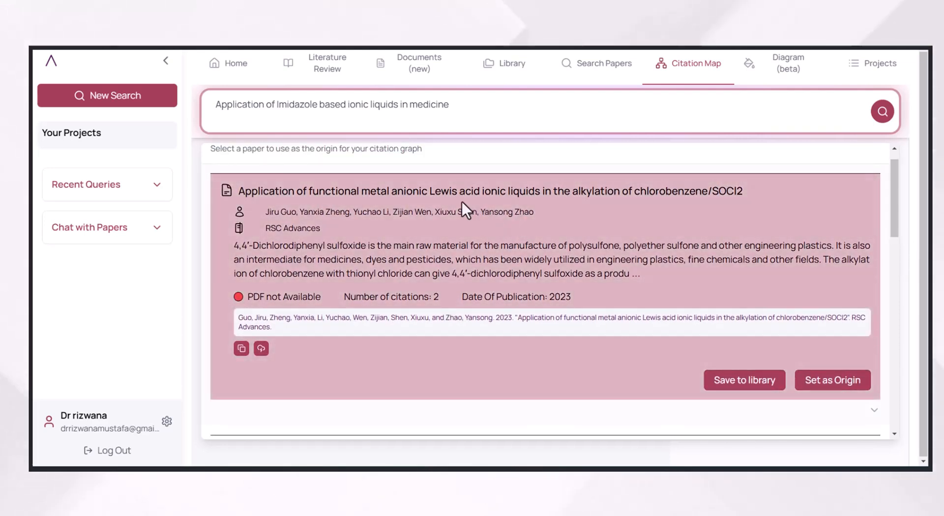
pyautogui.scroll(-3)
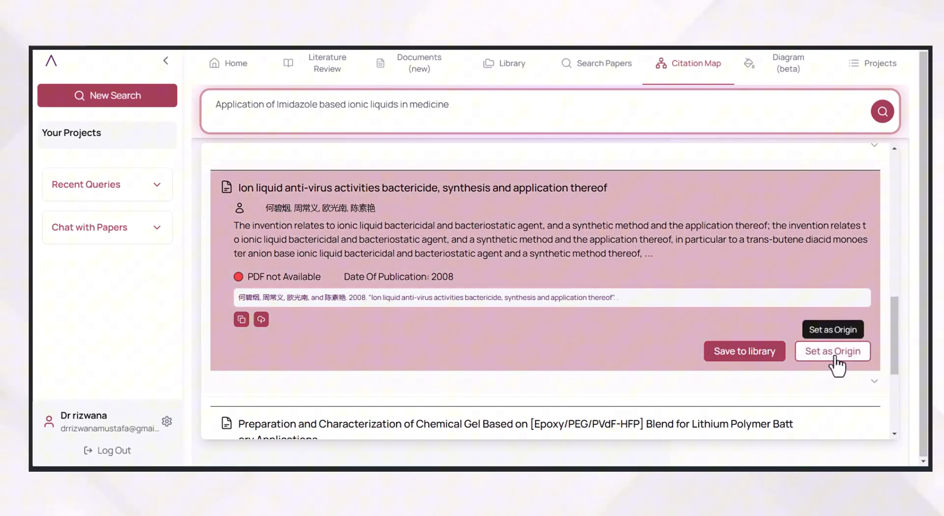
pyautogui.click(832, 351)
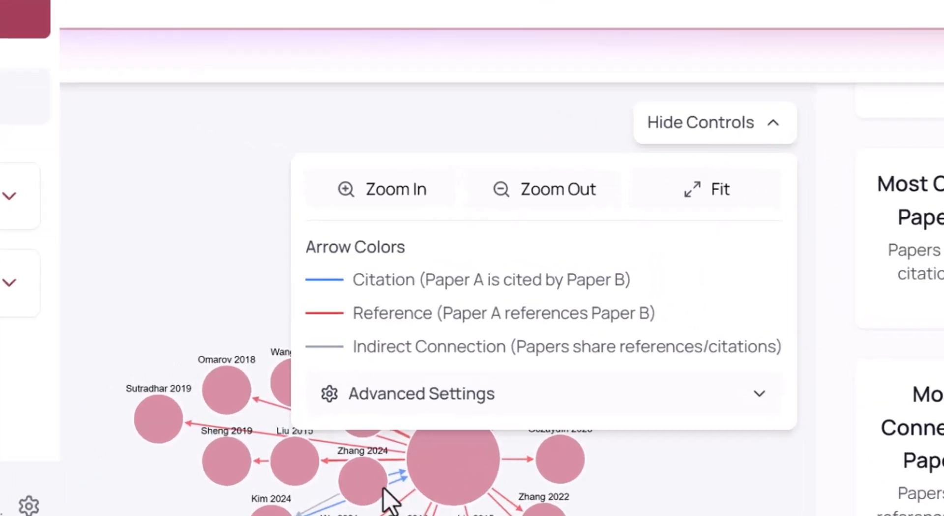
# Step: Scroll the citation graph around the Guo 2023 node and its colour legend
pyautogui.scroll(-3)
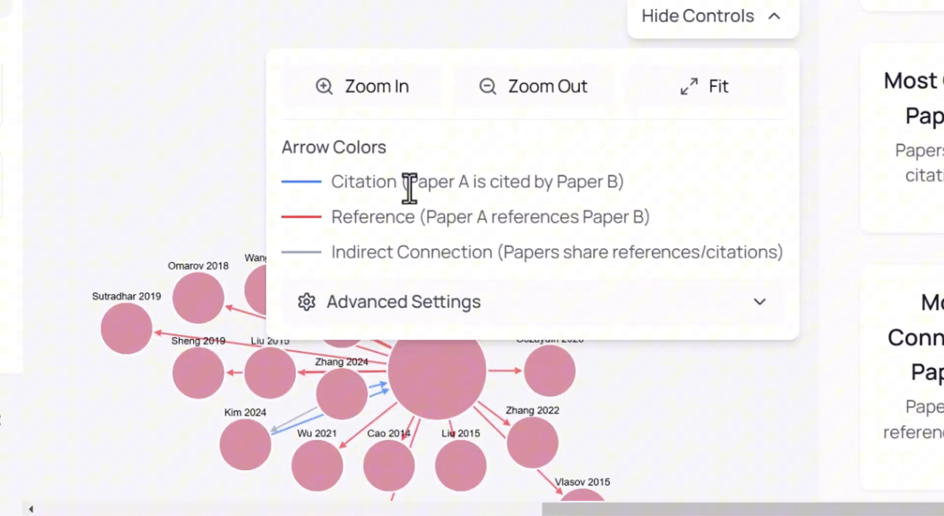
pyautogui.moveTo(476, 235)
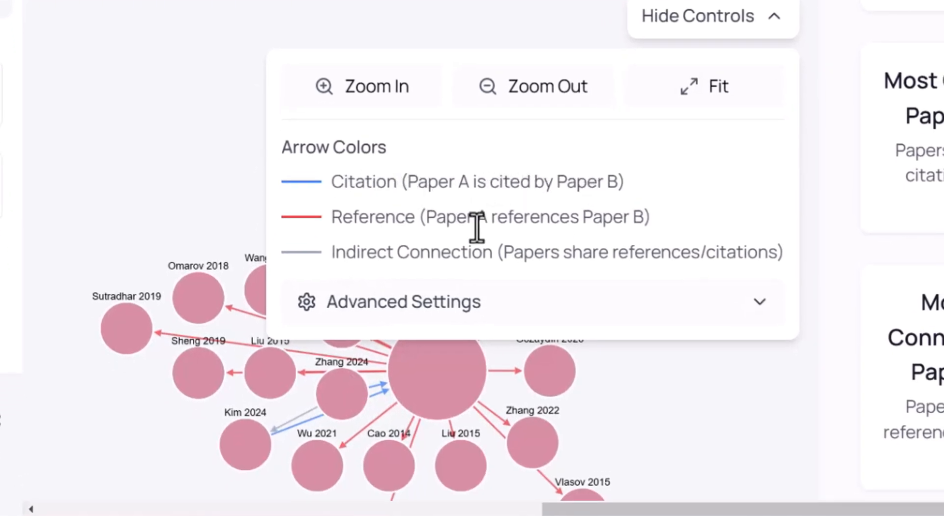
pyautogui.scroll(-3)
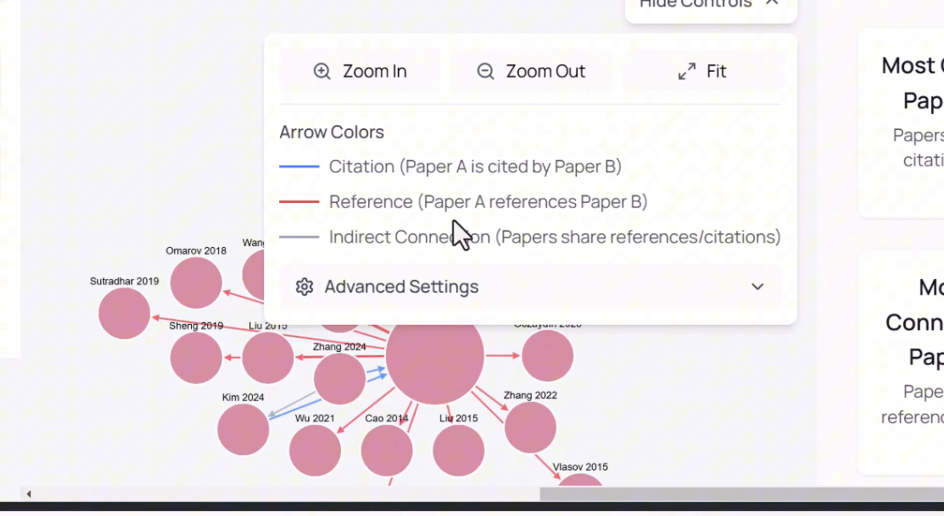
pyautogui.moveTo(635, 211)
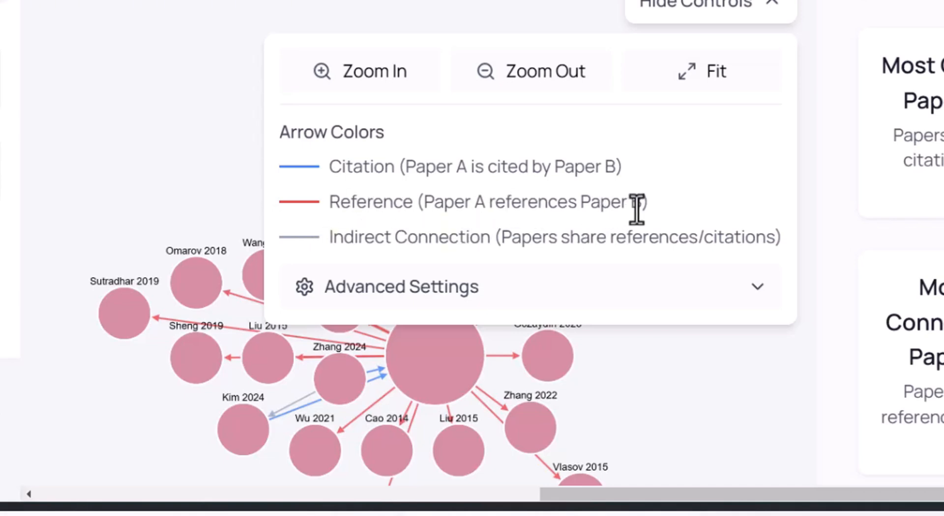
pyautogui.moveTo(355, 236)
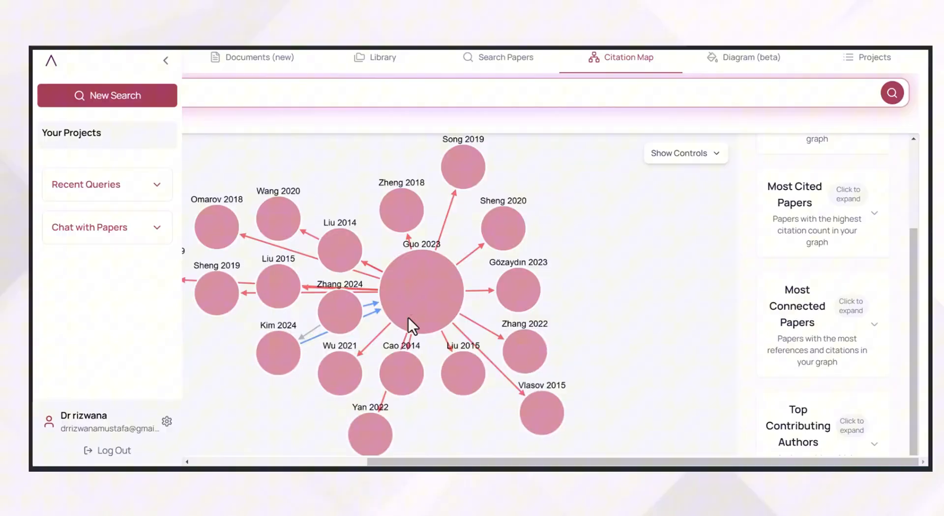
pyautogui.moveTo(419, 317)
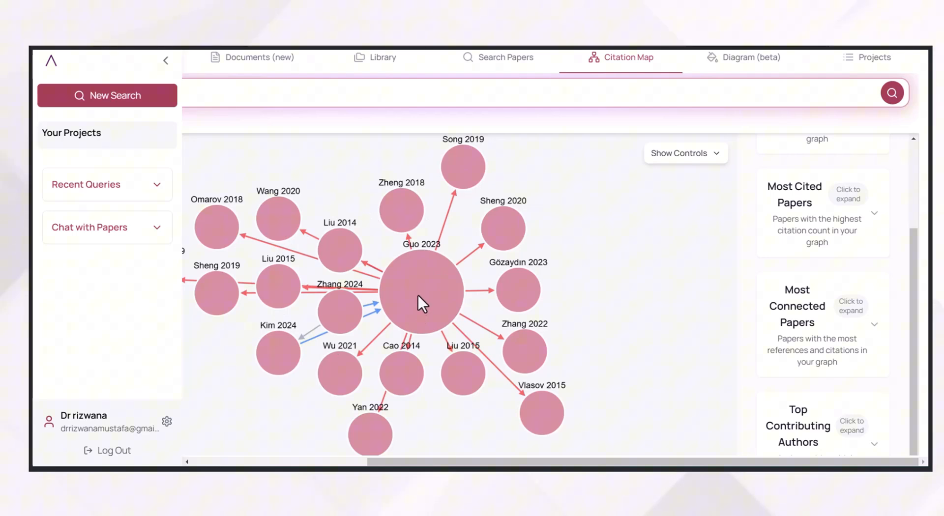
# Step: View Guo 2023's paper info and add the Yan 2022 plastic-recycling paper as another origin
pyautogui.click(485, 166)
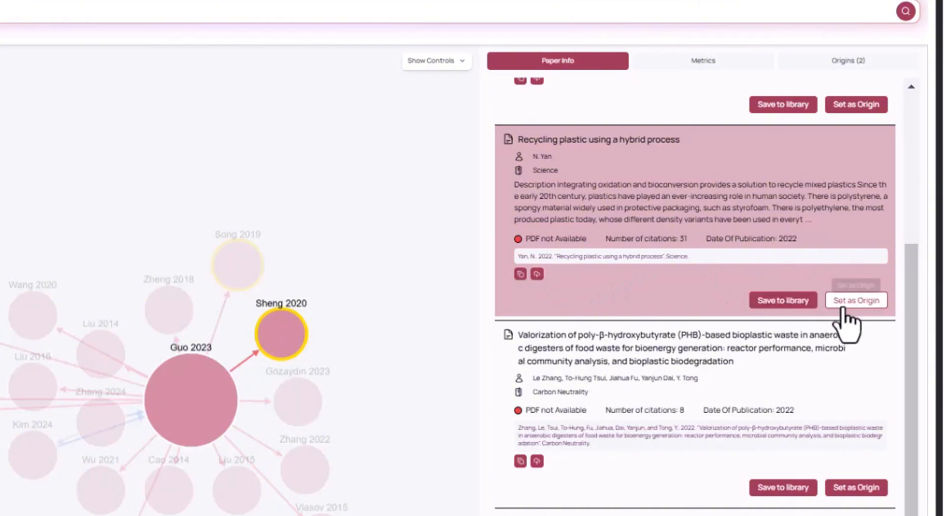
pyautogui.moveTo(855, 300)
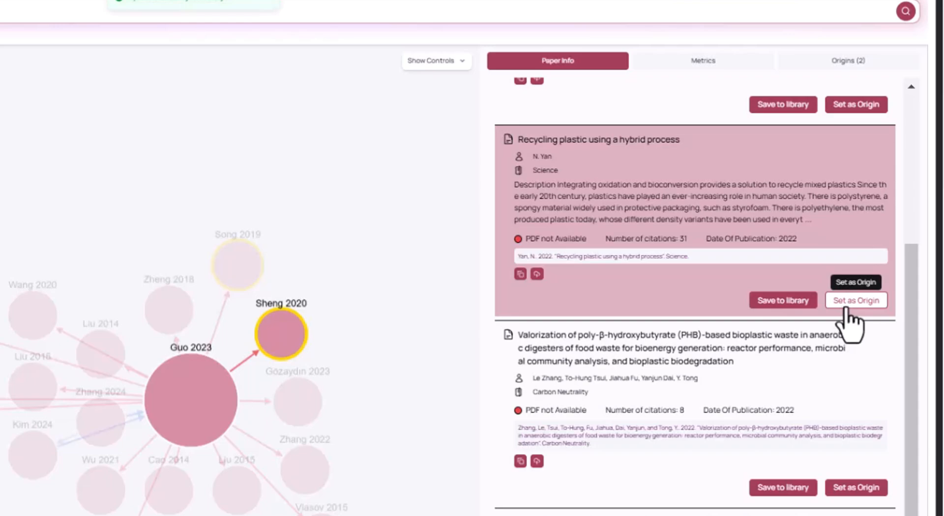
pyautogui.click(856, 300)
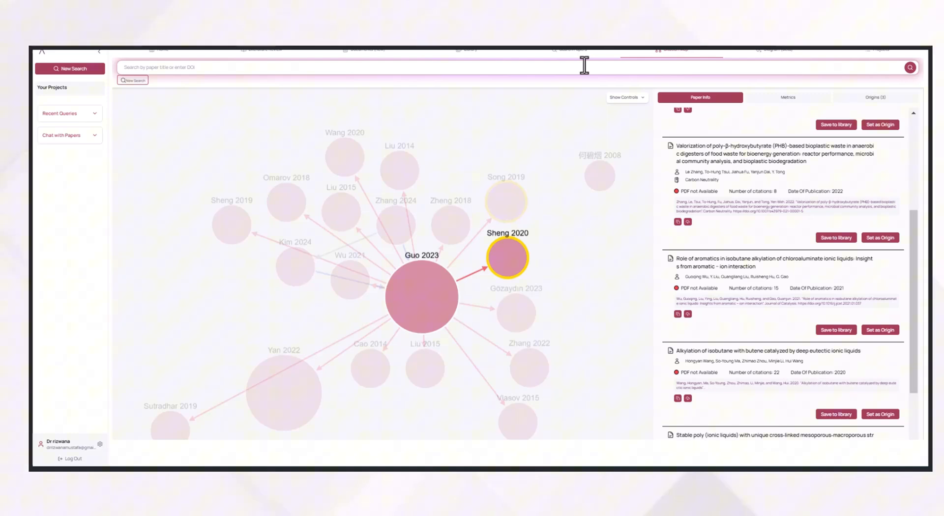
pyautogui.moveTo(466, 62)
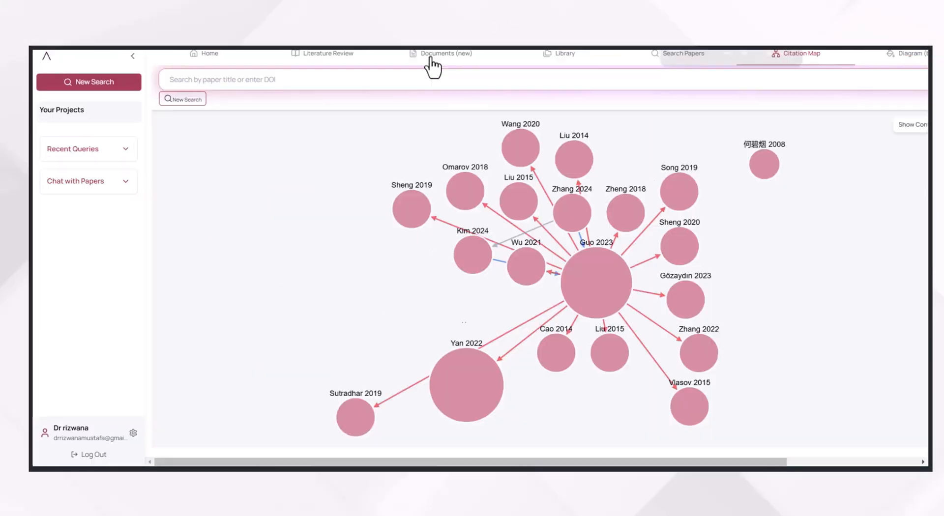
# Step: Create a new document titled 'Application of Imidazole based ionic liquids in medicine' with topic 'Ionic Liquids'
pyautogui.click(391, 53)
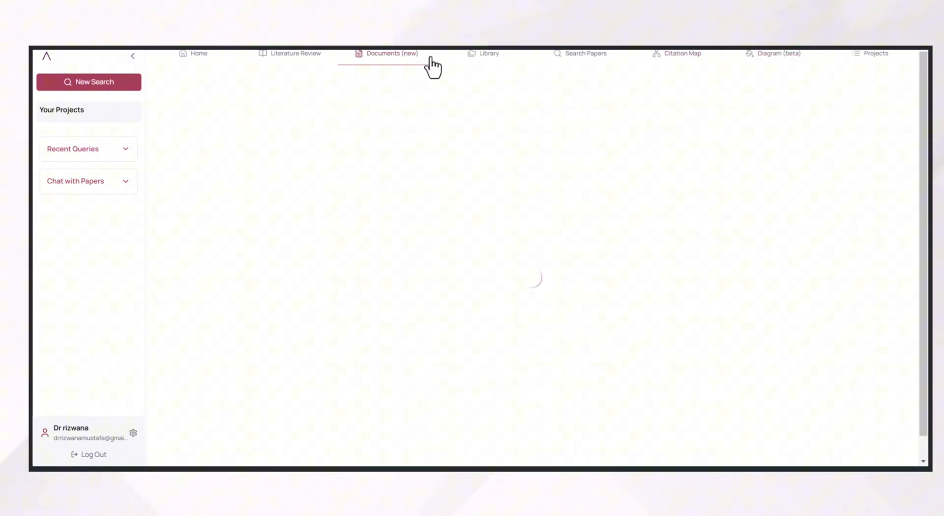
pyautogui.click(390, 53)
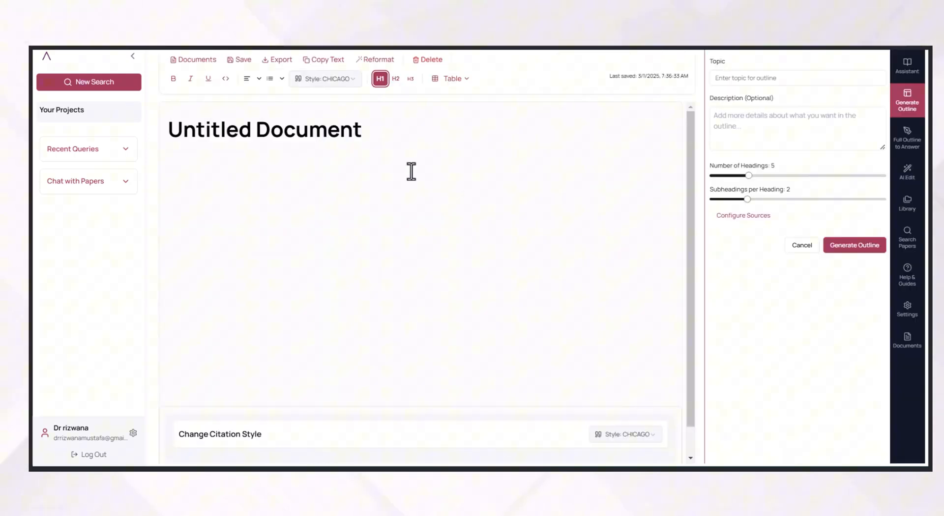
pyautogui.write('Untitled Docum')
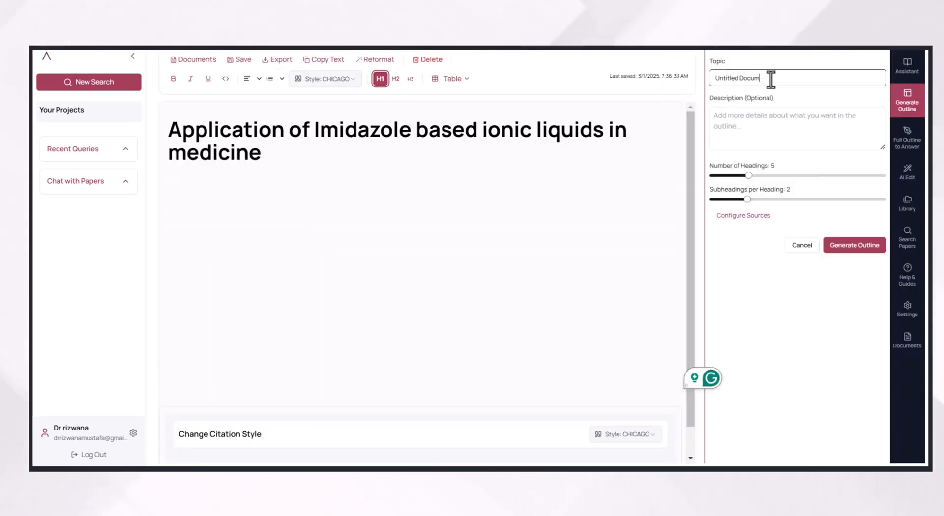
pyautogui.write('Ionic Liquids')
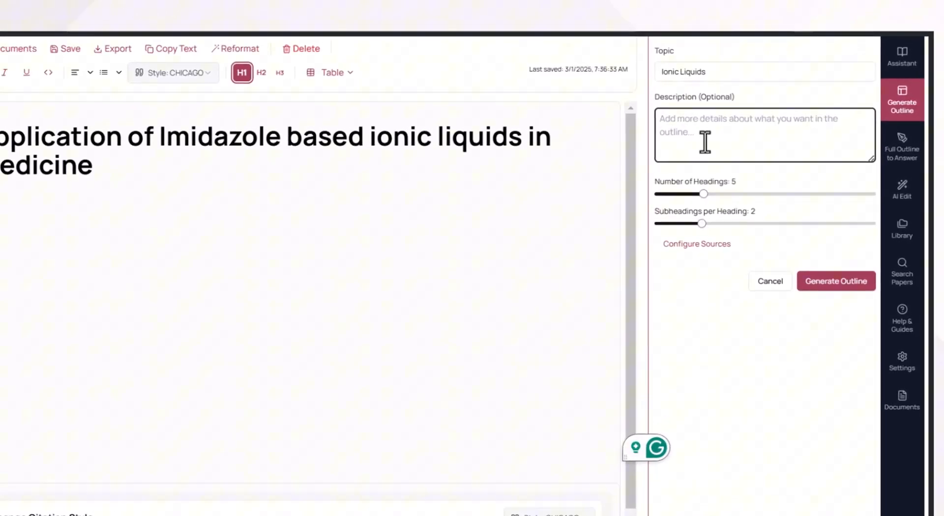
pyautogui.write('Application of Imidazole based ionic liquids in medicine')
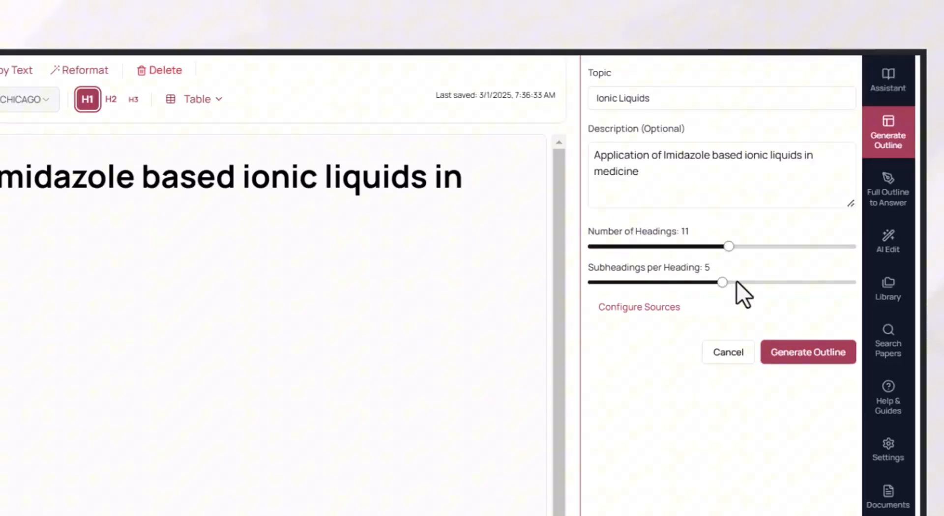
# Step: Set the outline to 11 headings with 6 subheadings each
pyautogui.moveTo(723, 283); pyautogui.dragTo(747, 282)
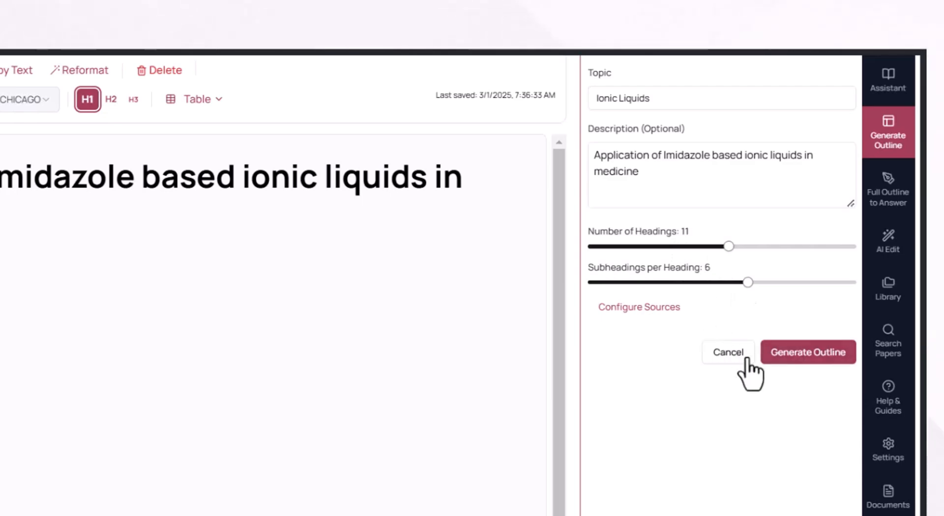
# Step: Generate the cited outline, check the NHC citation details and scroll to the numbered reference list
pyautogui.click(808, 352)
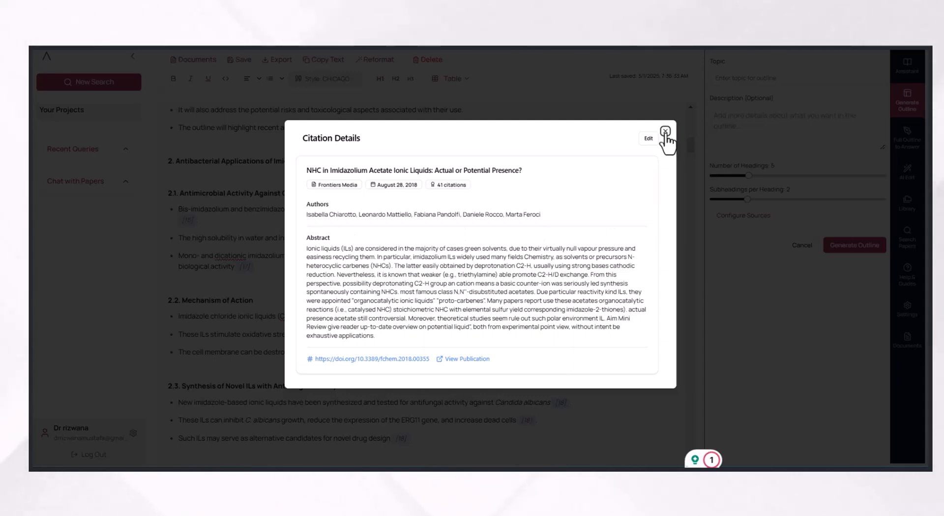
pyautogui.click(666, 132)
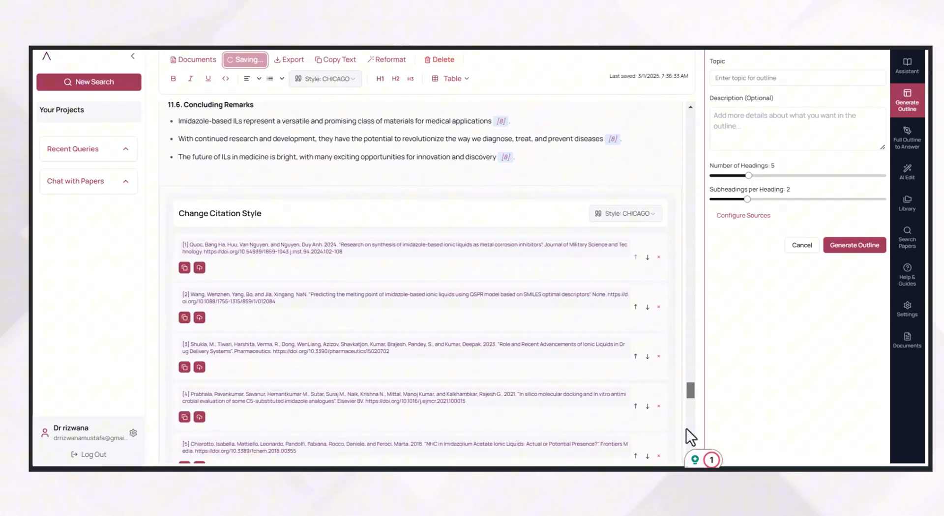
pyautogui.scroll(-3)
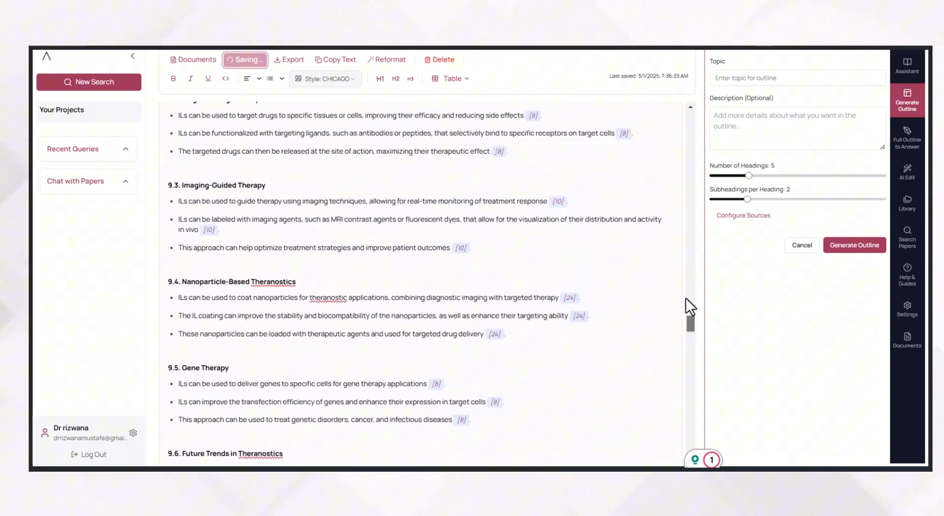
pyautogui.click(907, 138)
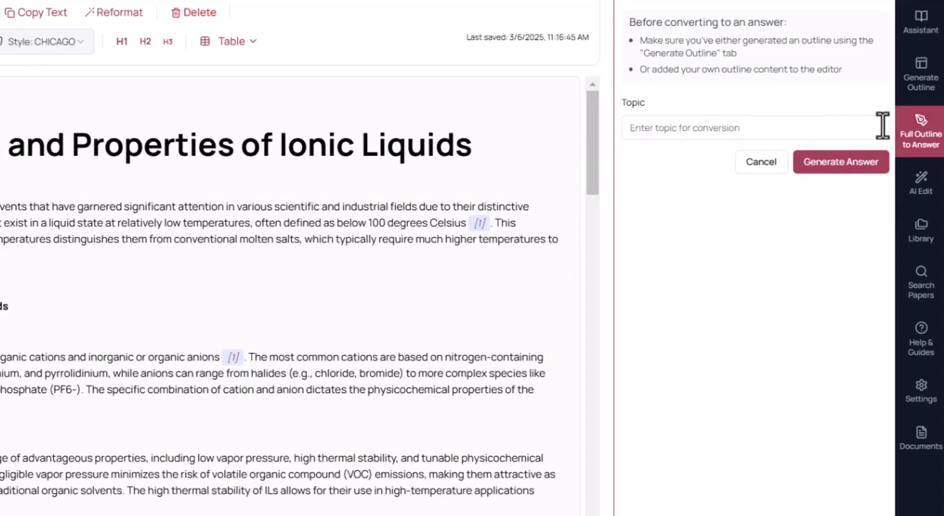
pyautogui.moveTo(921, 133)
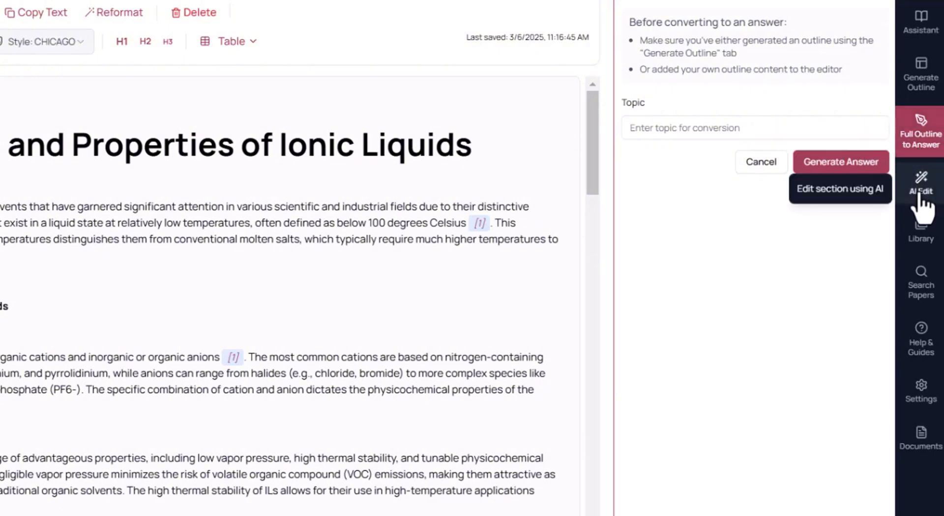
# Step: Switch the sidebar to AI Edit to get document-level editing options
pyautogui.click(921, 183)
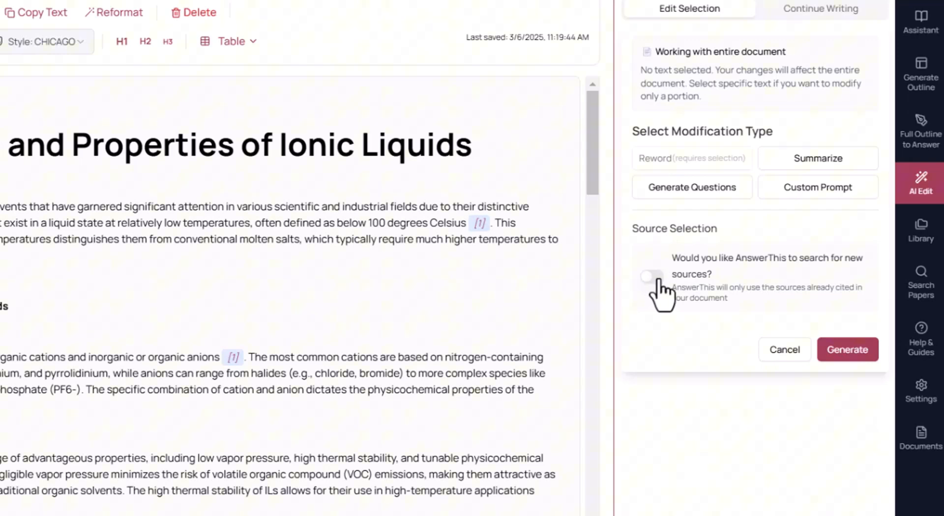
# Step: Show the Library of saved papers and scroll through the citable entries
pyautogui.click(921, 230)
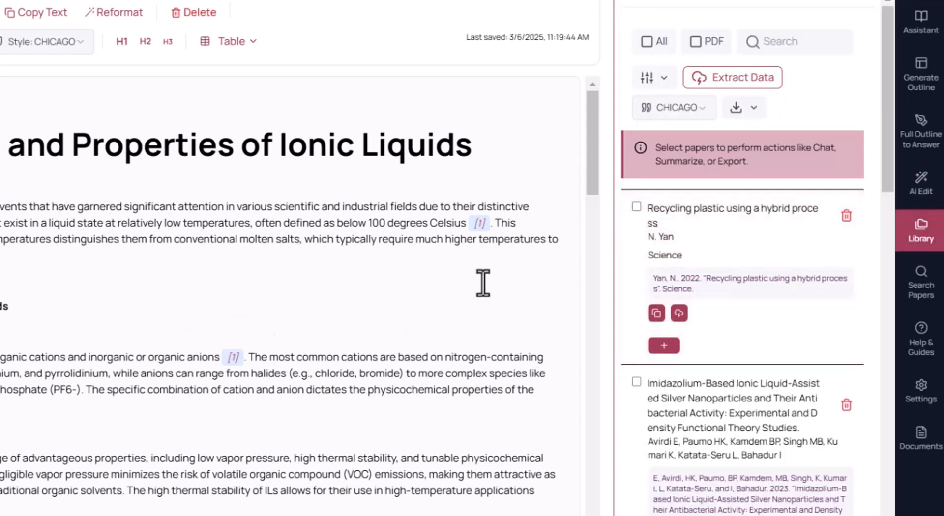
pyautogui.moveTo(672, 327)
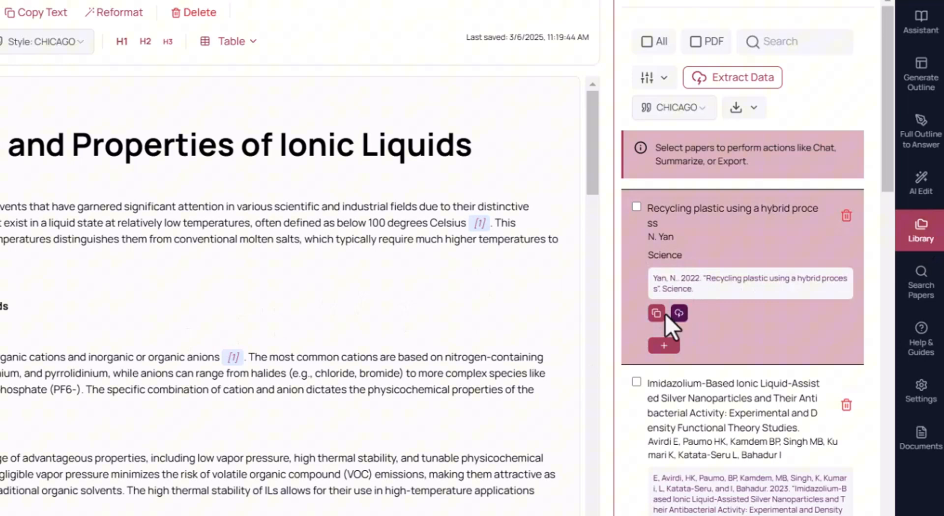
pyautogui.moveTo(664, 347)
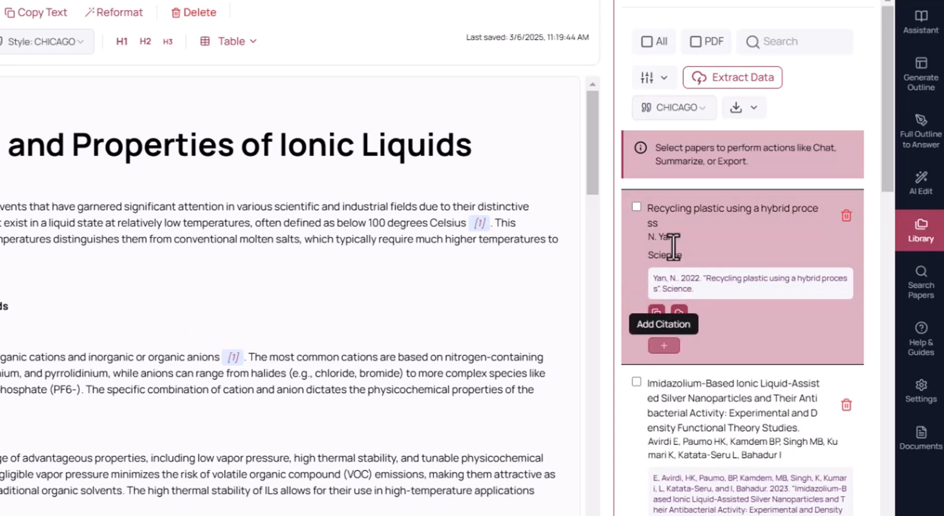
pyautogui.scroll(-3)
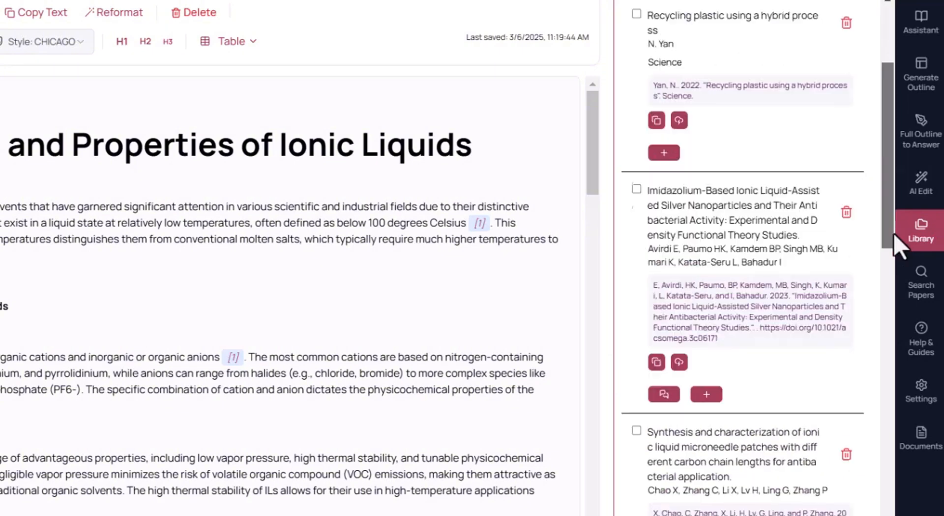
pyautogui.scroll(-3)
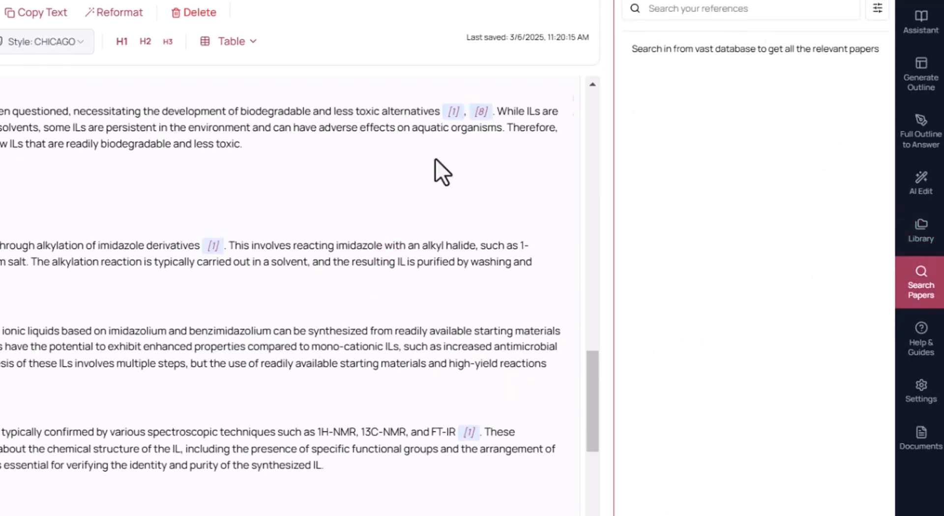
pyautogui.click(167, 41)
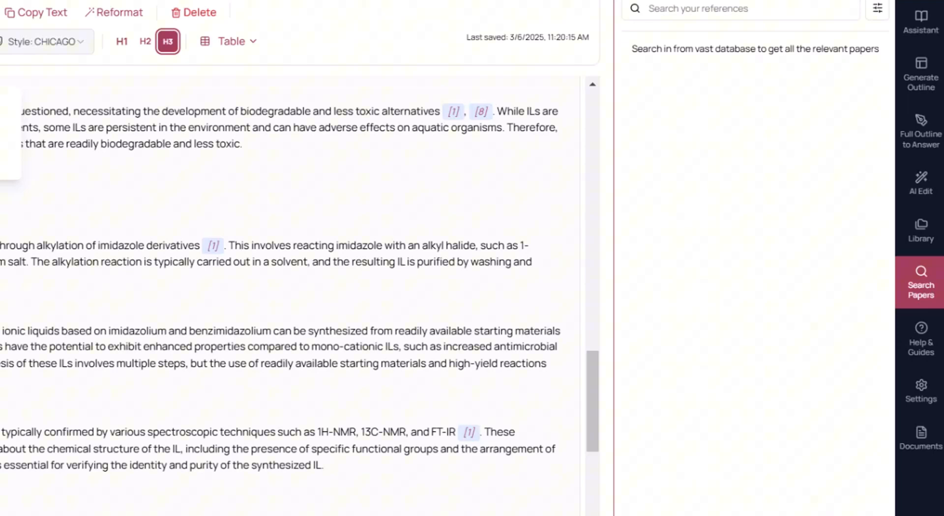
pyautogui.moveTo(882, 250)
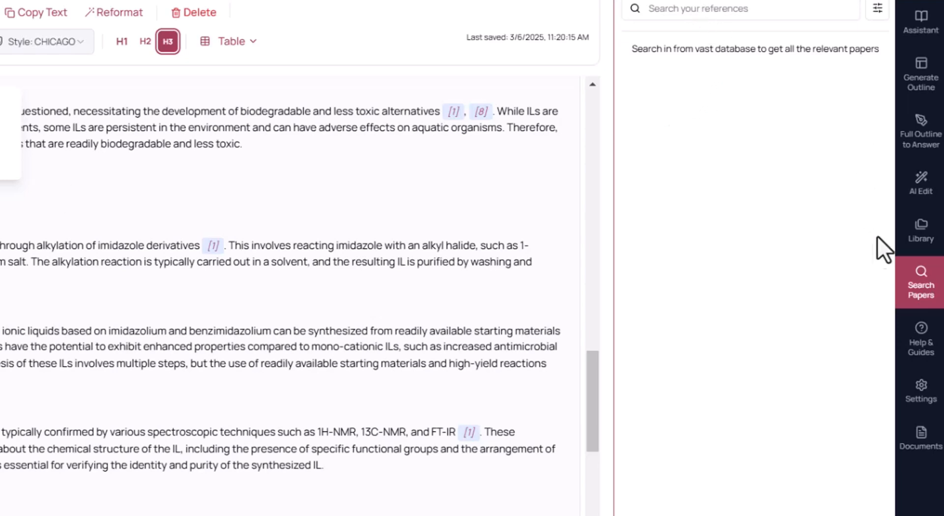